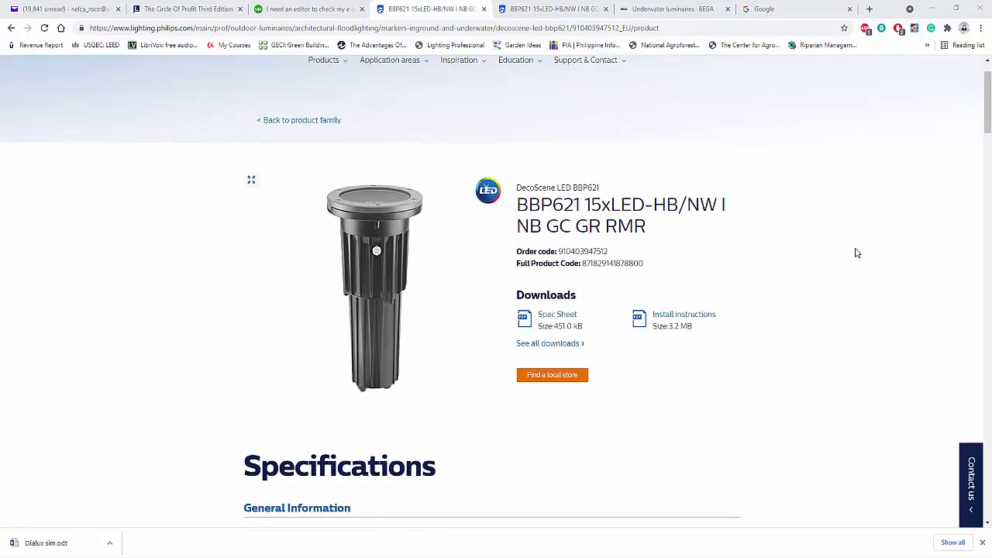
mouse_move(875, 259)
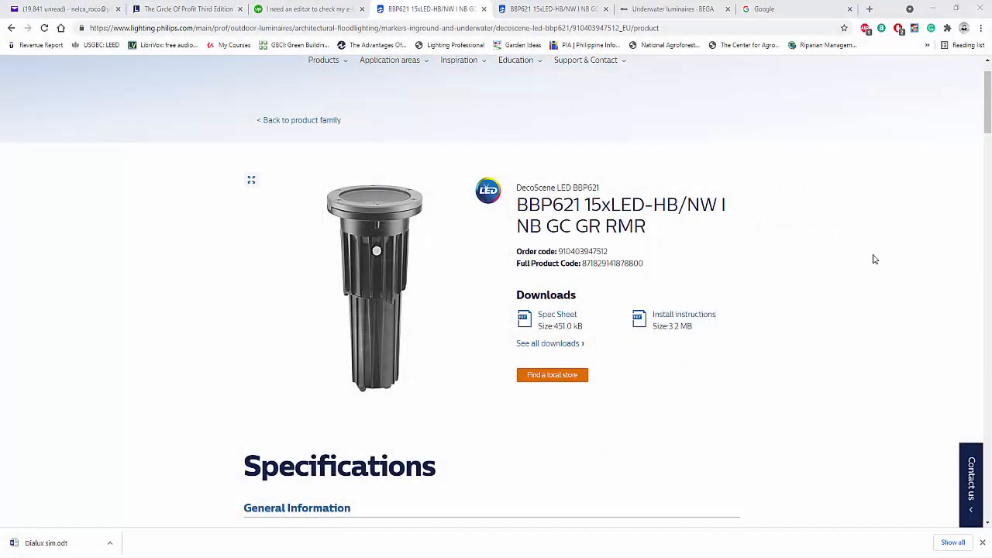
mouse_move(880, 266)
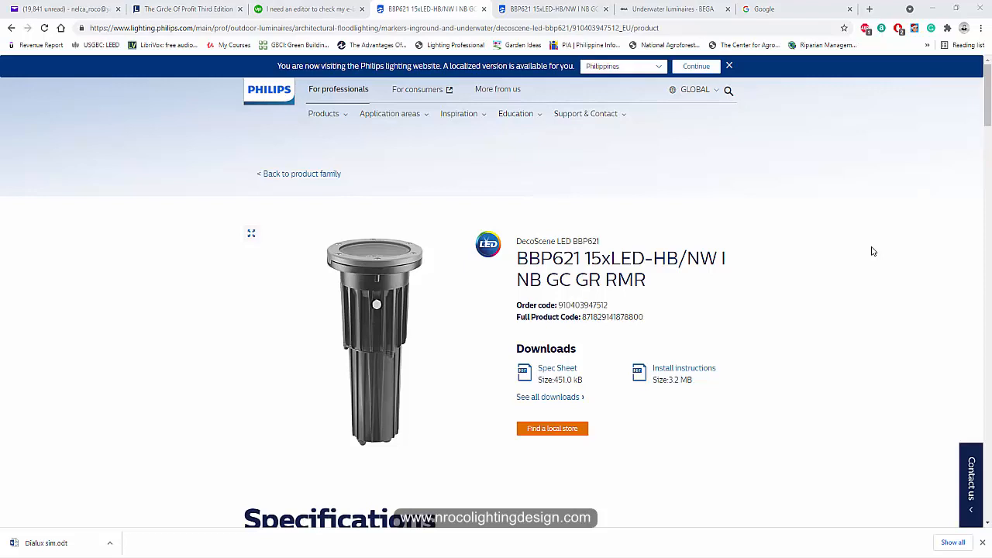
mouse_move(888, 279)
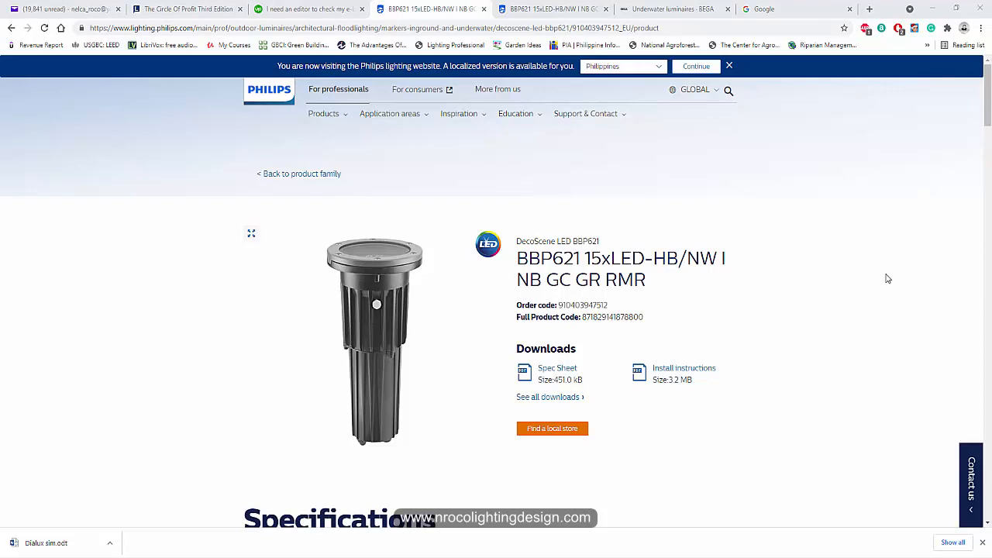
mouse_move(907, 298)
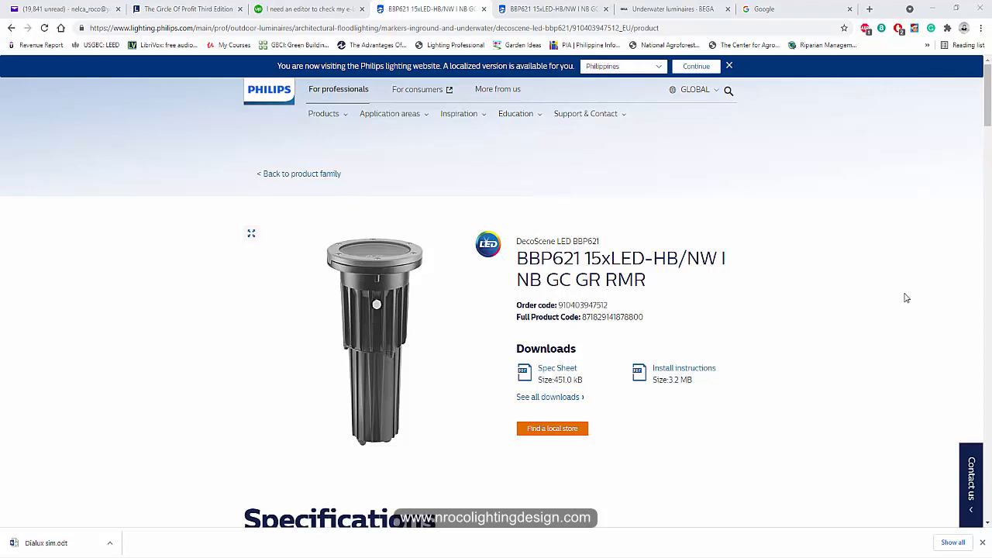
mouse_move(902, 303)
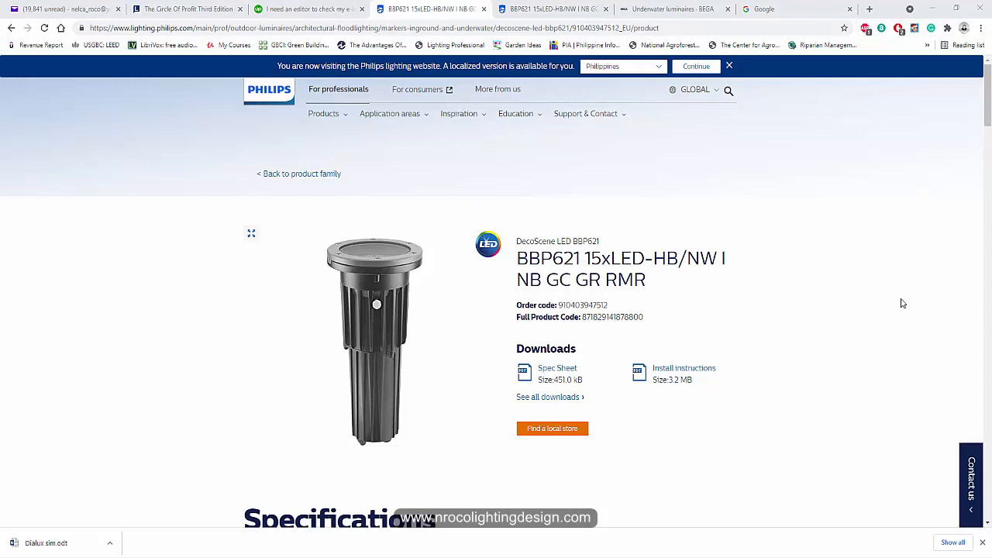
Scroll the BBP621 specifications past electrical and dimming details to Mechanical and Housing.
scroll("down", 3)
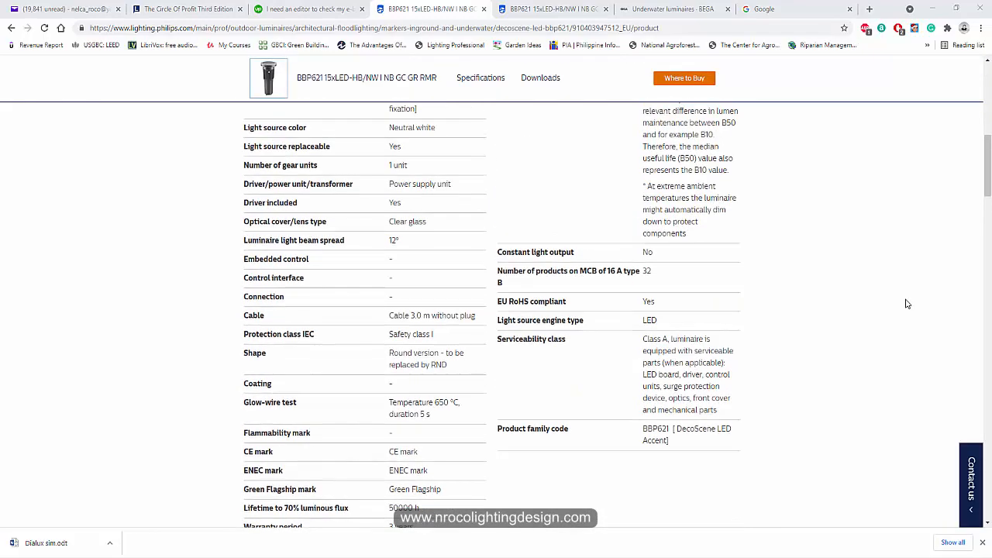
scroll("up", 3)
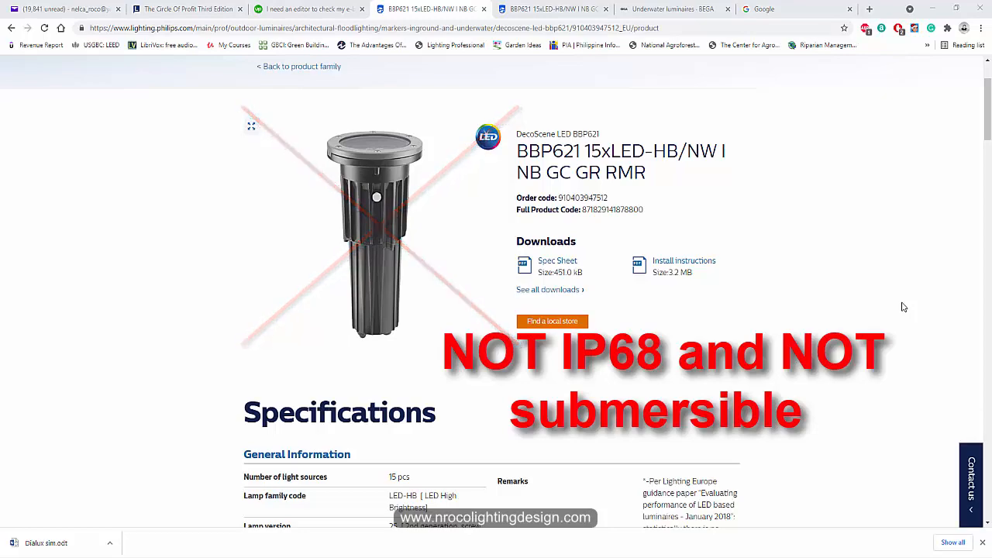
scroll("down", 3)
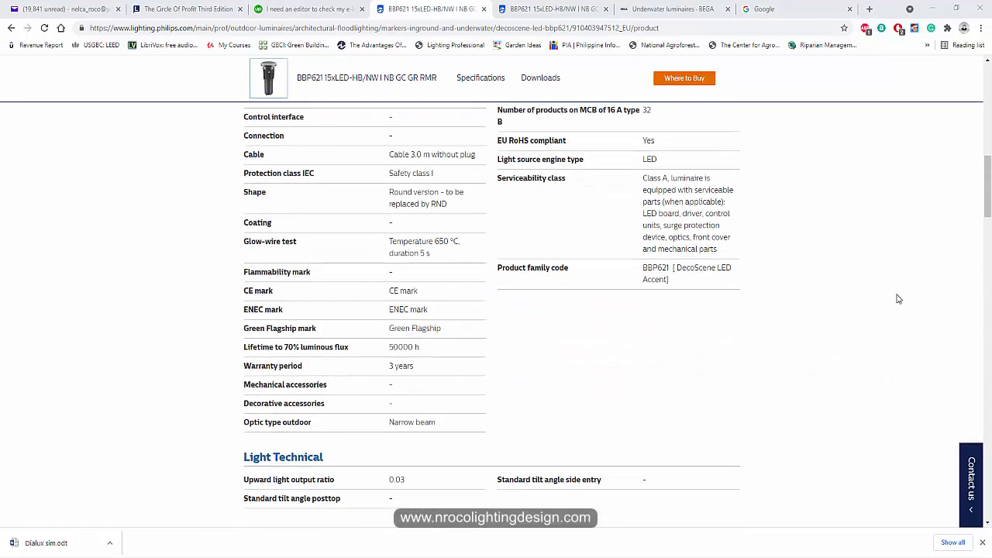
scroll("down", 3)
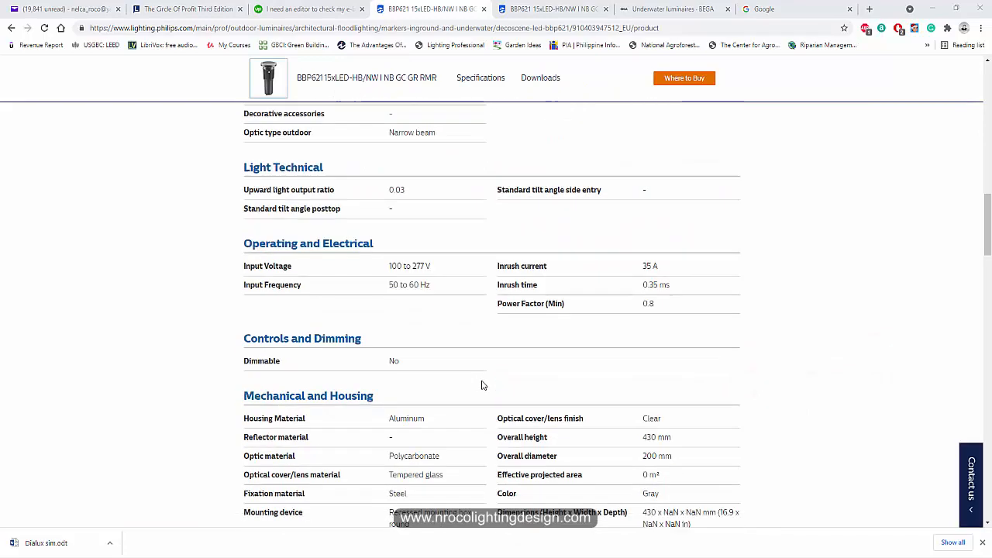
scroll("down", 3)
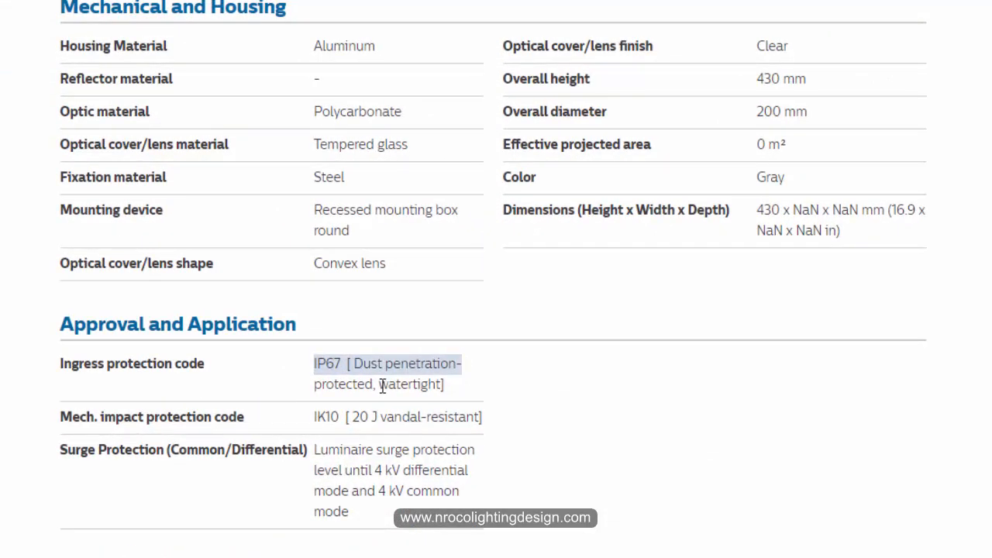
Highlight the IP67 ingress protection value under Approval and Application several times.
double_click(409, 384)
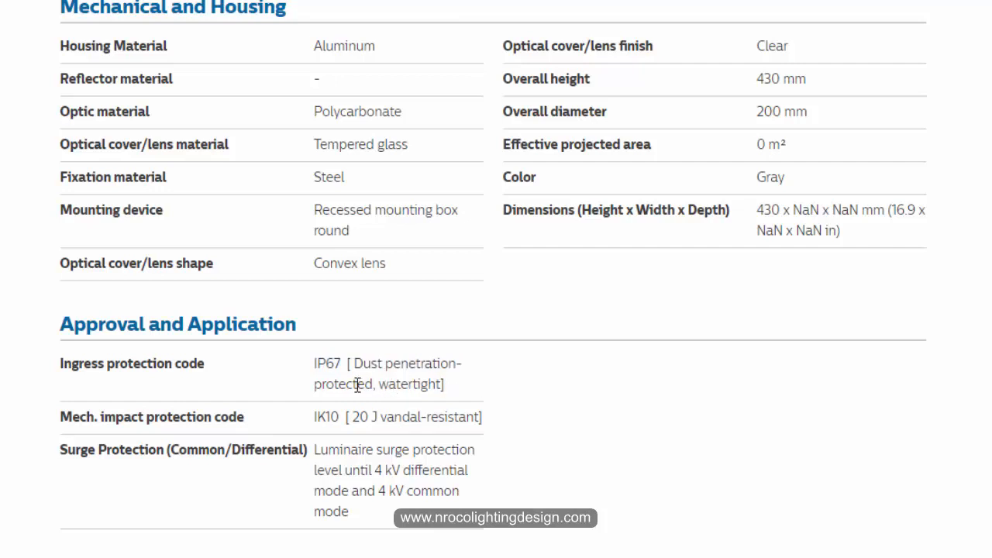
mouse_move(318, 372)
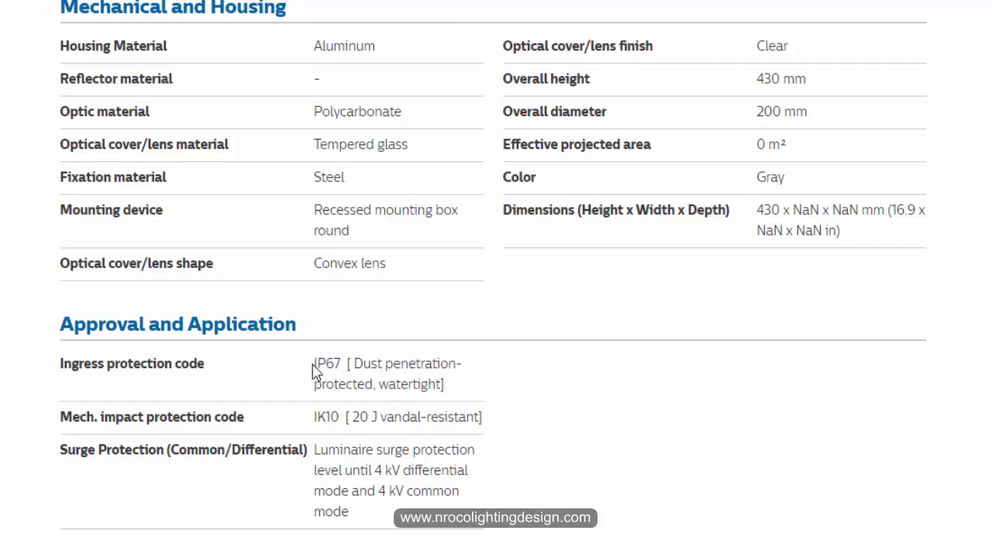
double_click(327, 363)
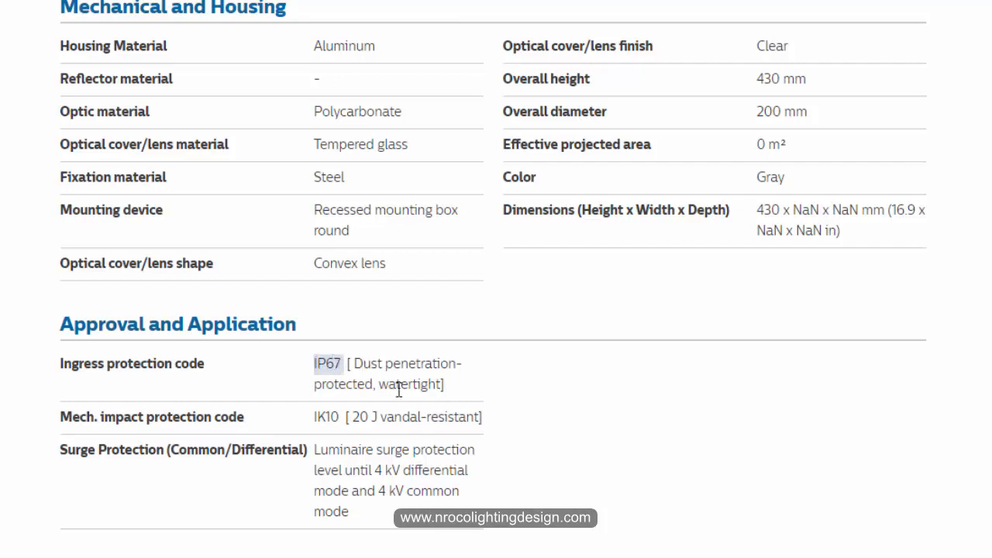
double_click(407, 385)
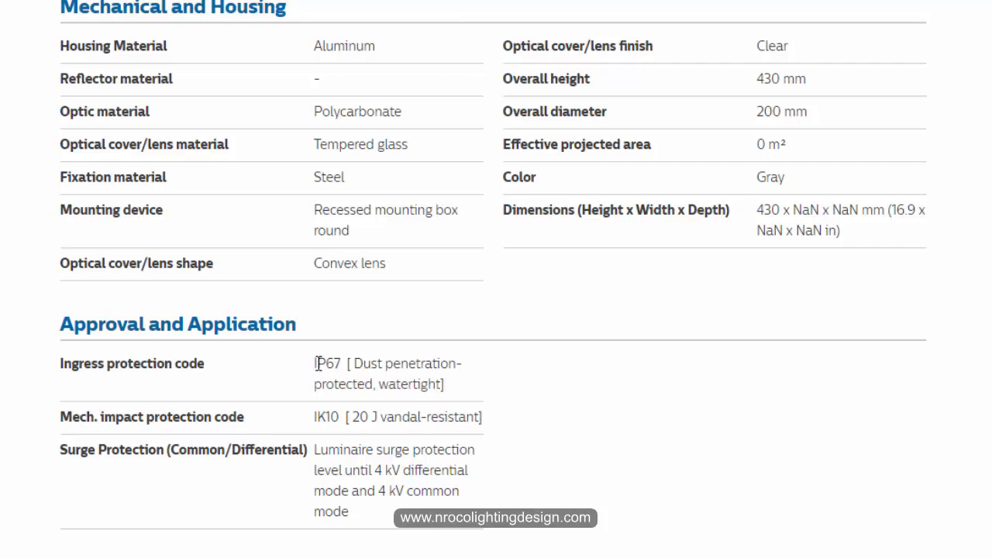
double_click(328, 364)
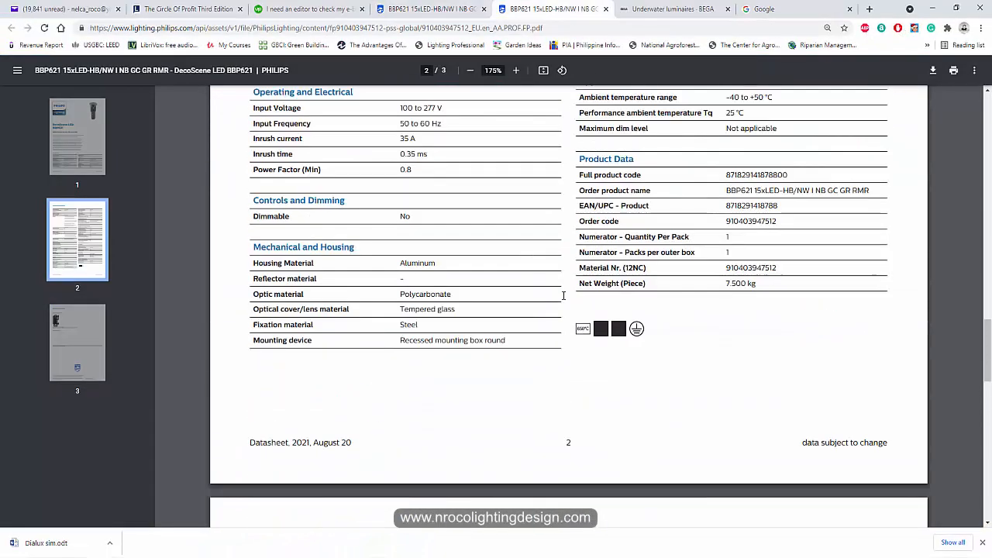
Jump to the BBP621 datasheet's last page, then scroll back up.
left_click(76, 343)
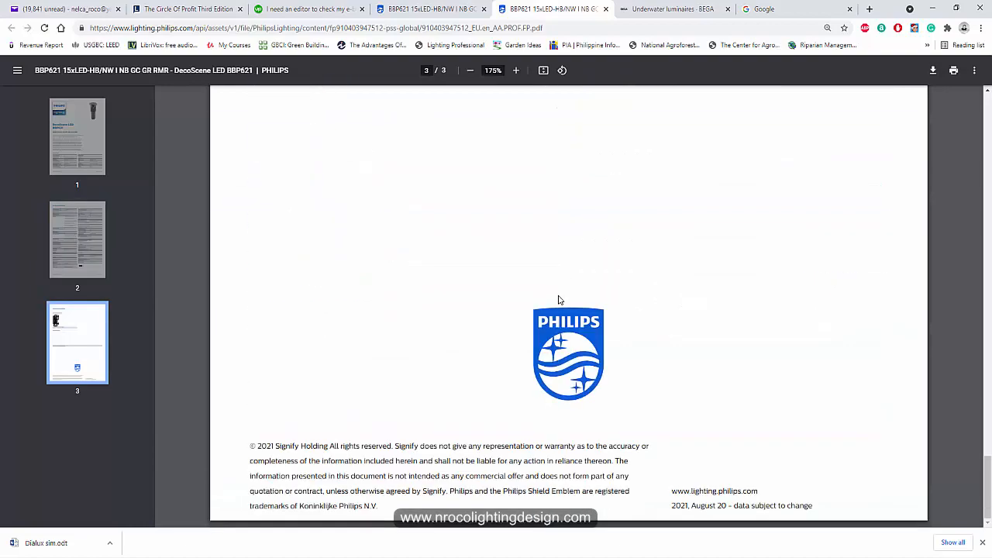
scroll("up", 3)
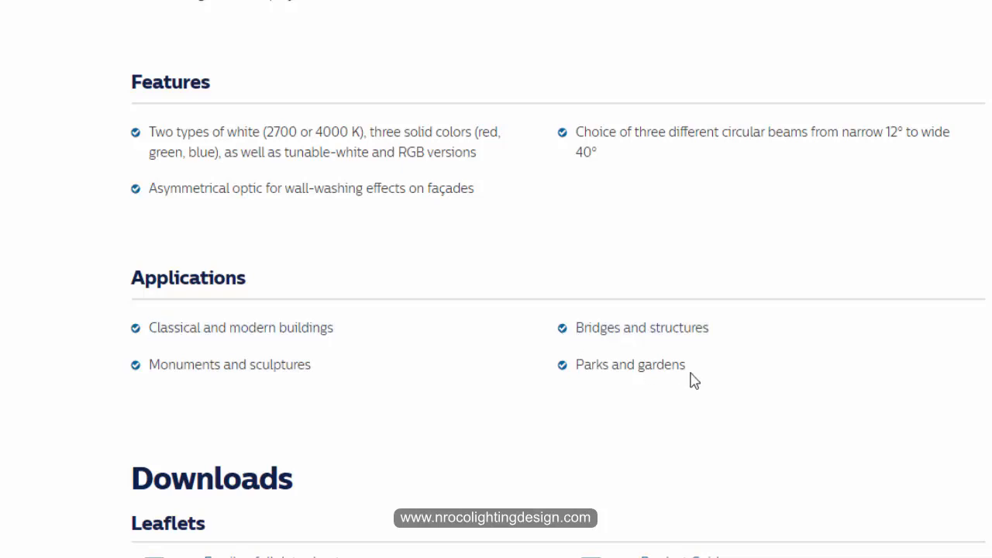
mouse_move(614, 411)
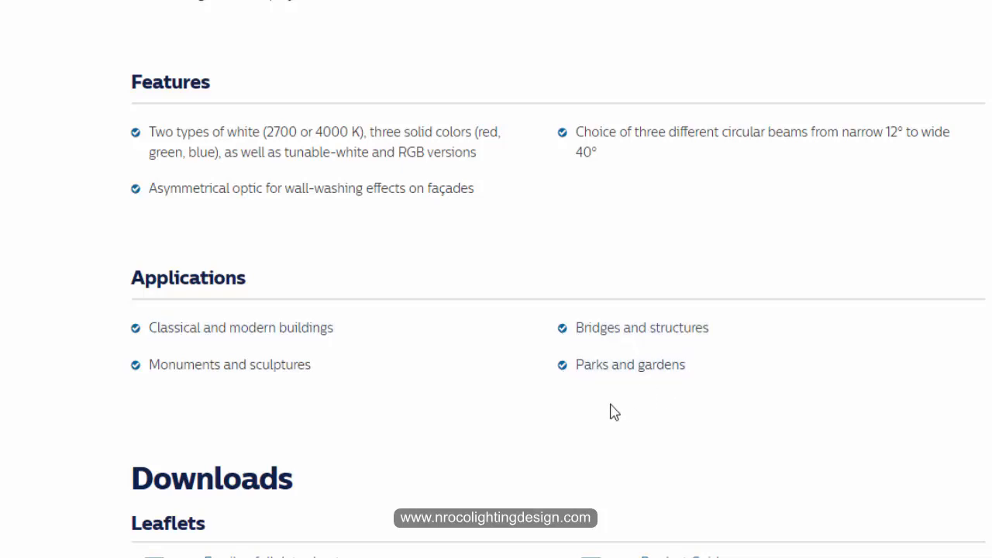
mouse_move(742, 258)
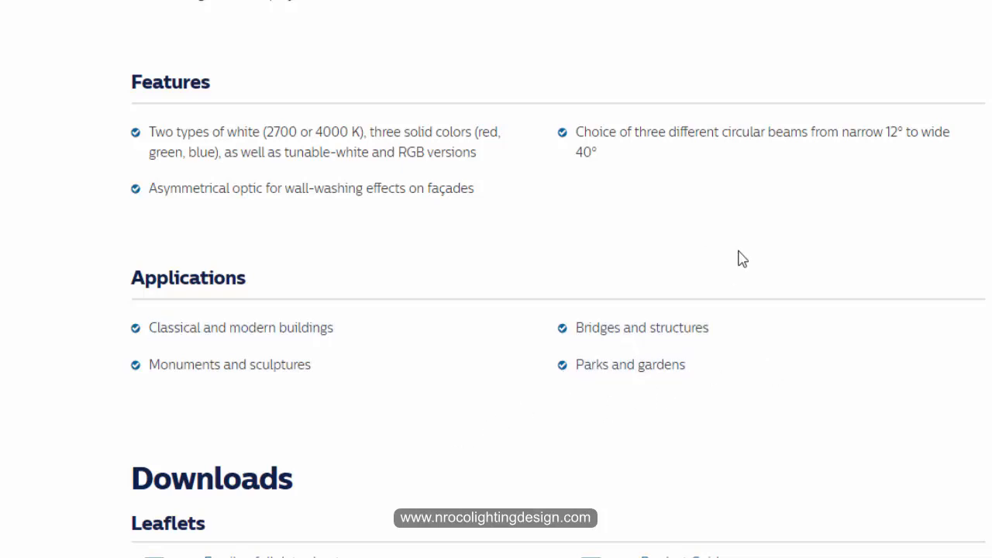
mouse_move(926, 268)
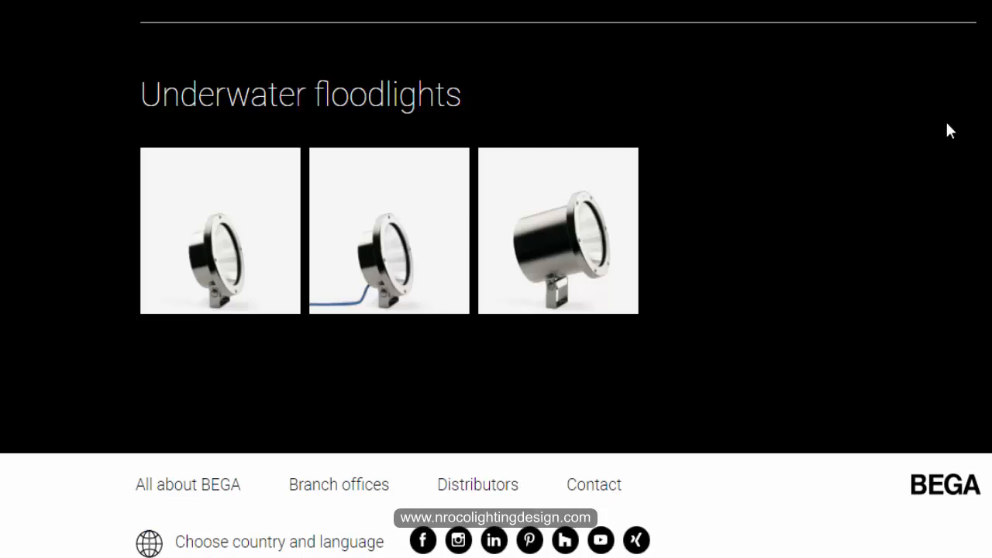
Scroll the BEGA catalogue past UniLink and Plug & Play products to Collection BOOM.
scroll("up", 3)
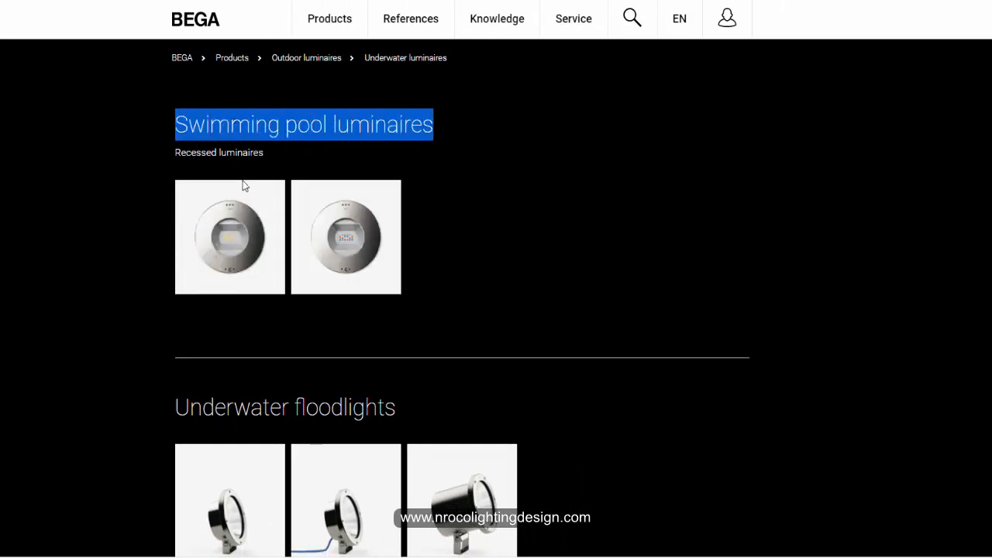
scroll("down", 3)
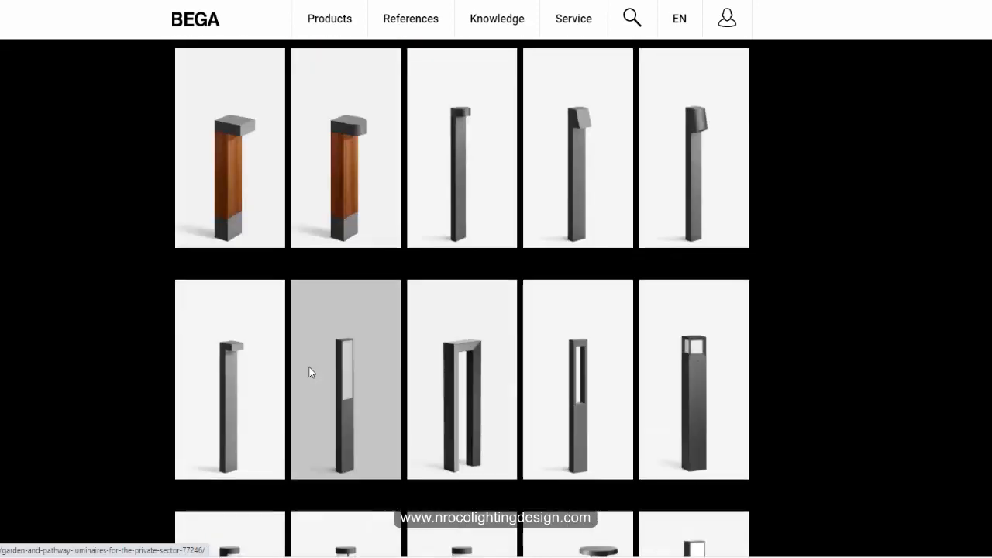
scroll("down", 3)
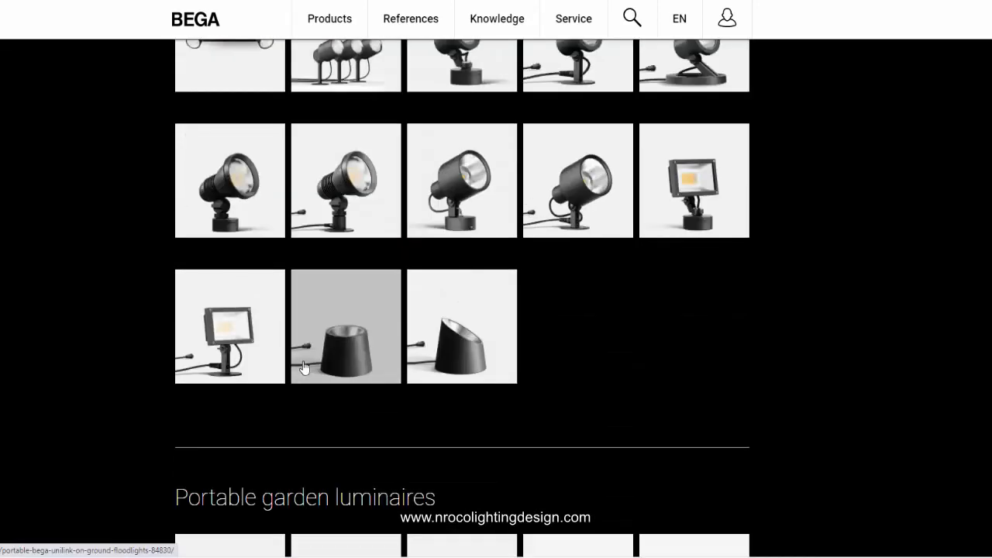
scroll("down", 3)
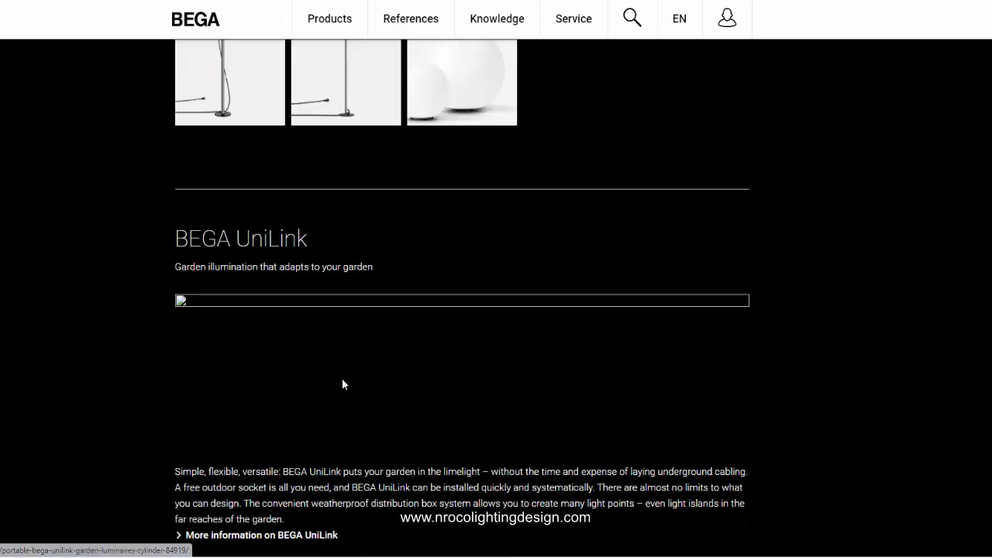
scroll("down", 3)
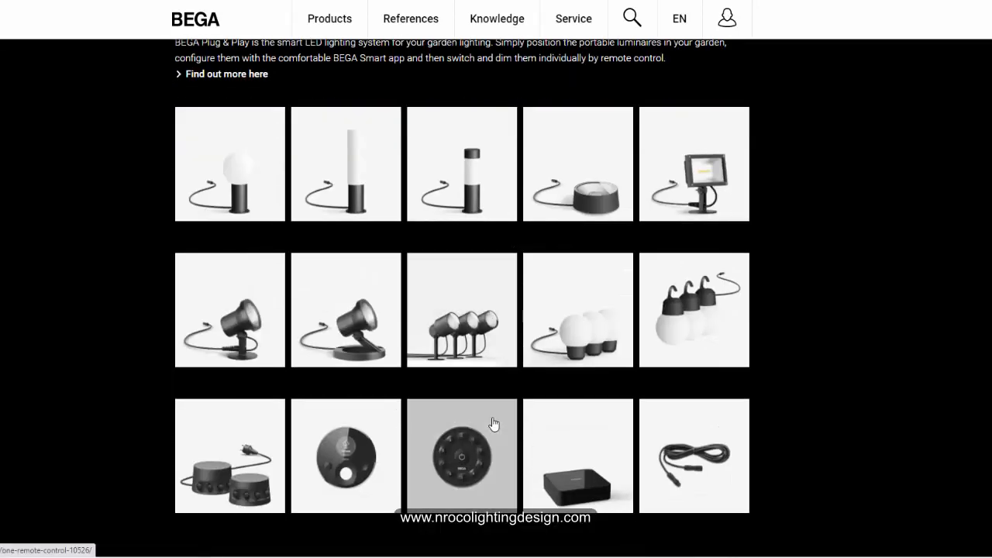
scroll("down", 3)
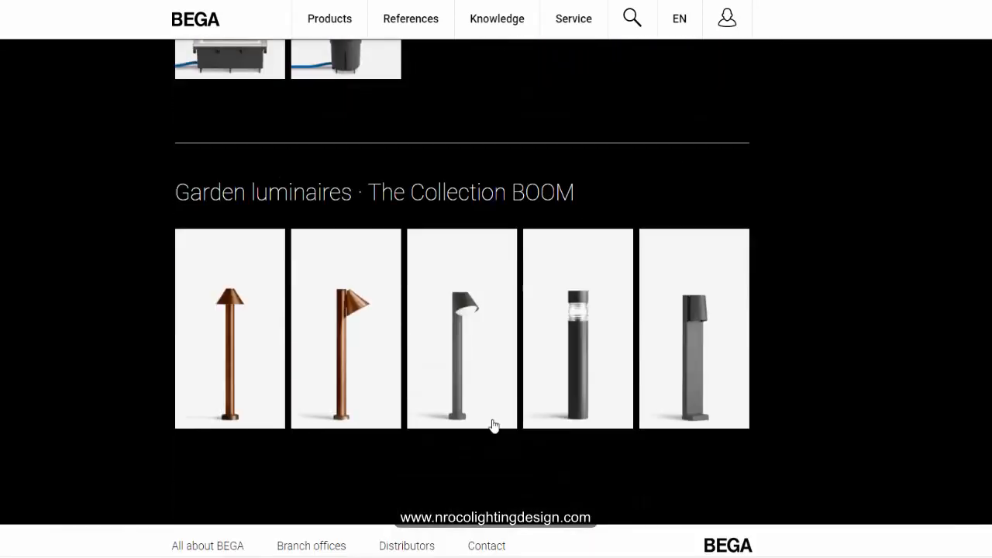
scroll("down", 3)
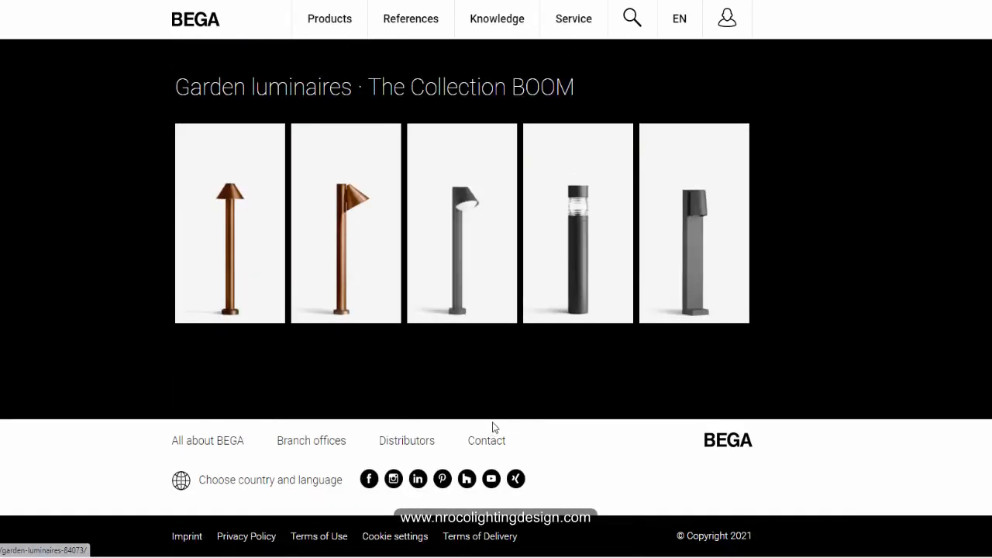
Open the BEGA Products menu to find Underwater luminaires under Outdoor luminaires.
left_click(329, 18)
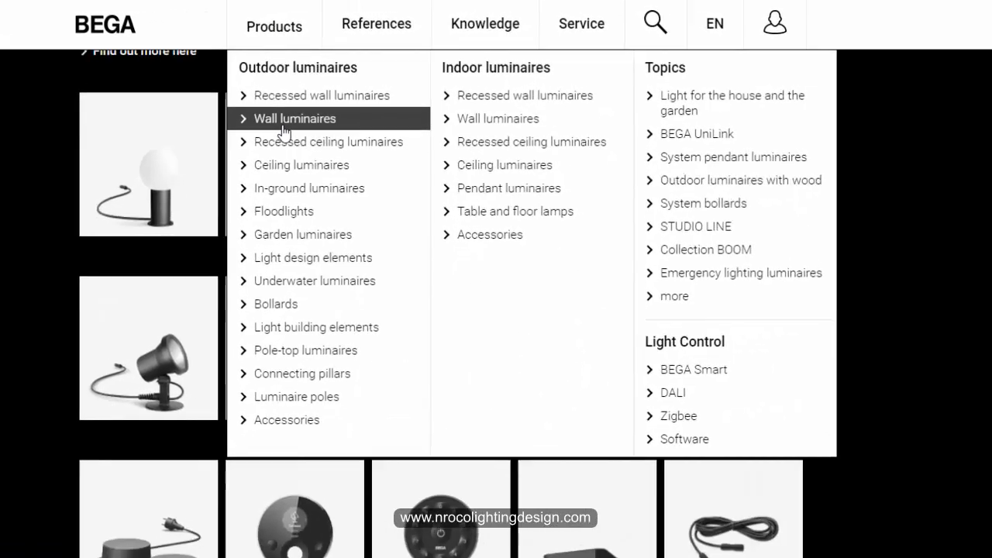
mouse_move(303, 194)
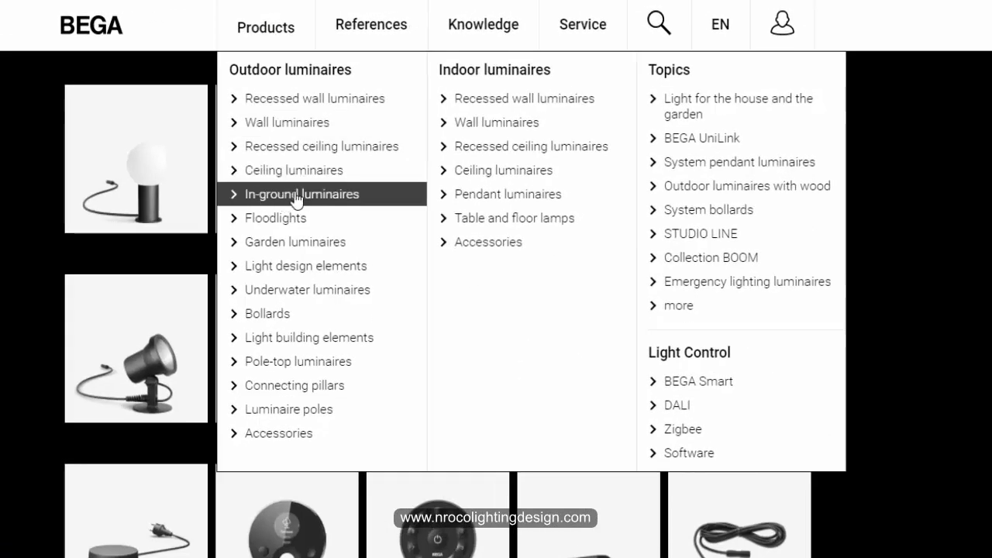
mouse_move(307, 290)
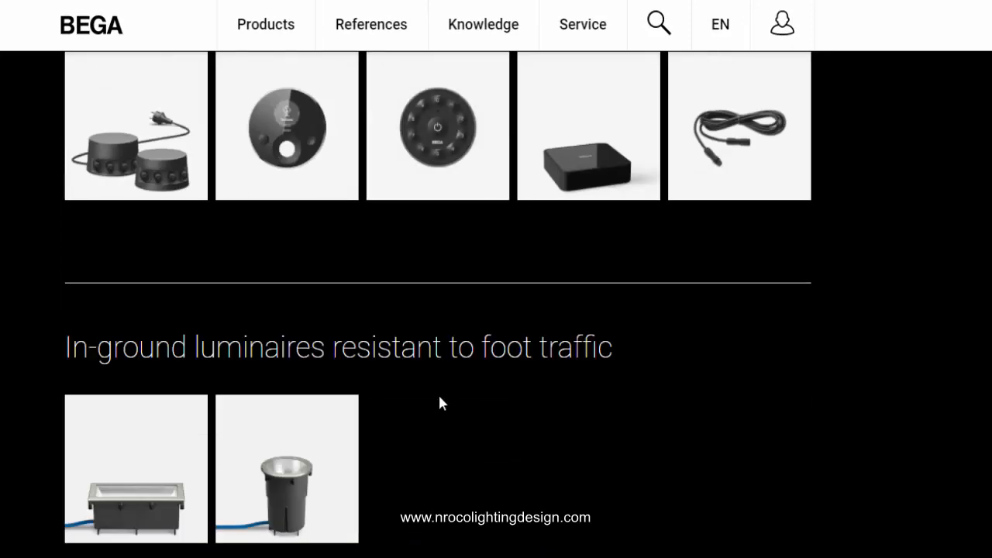
mouse_move(460, 413)
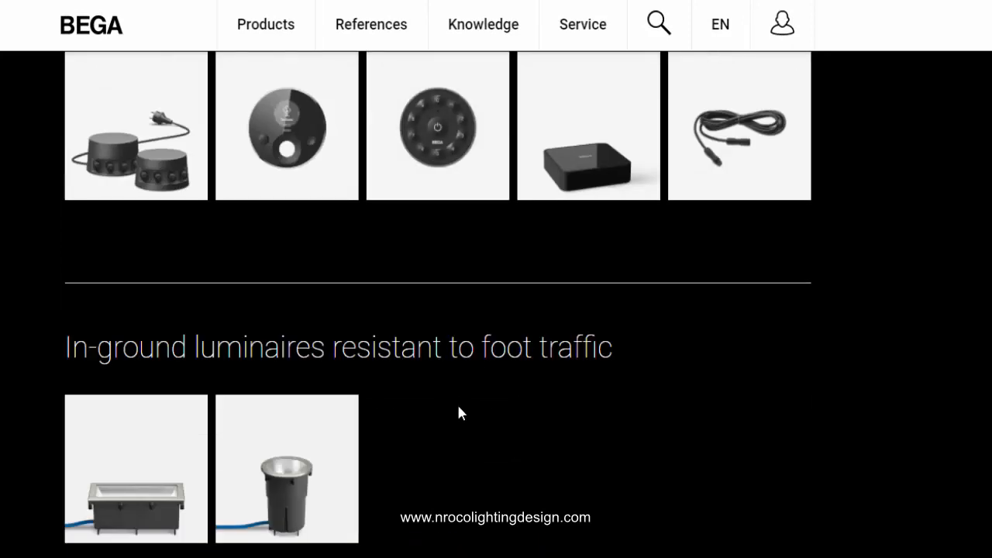
mouse_move(484, 425)
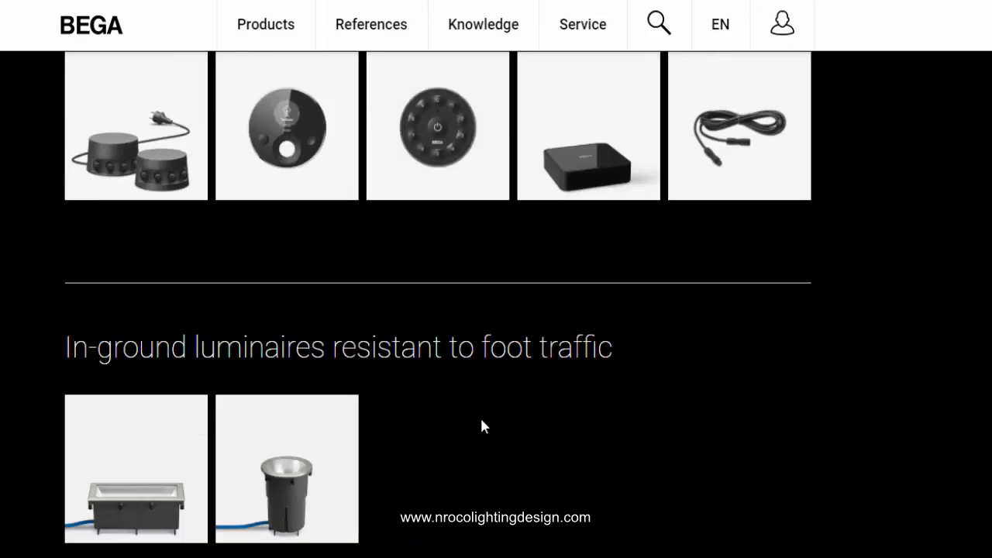
left_click(265, 24)
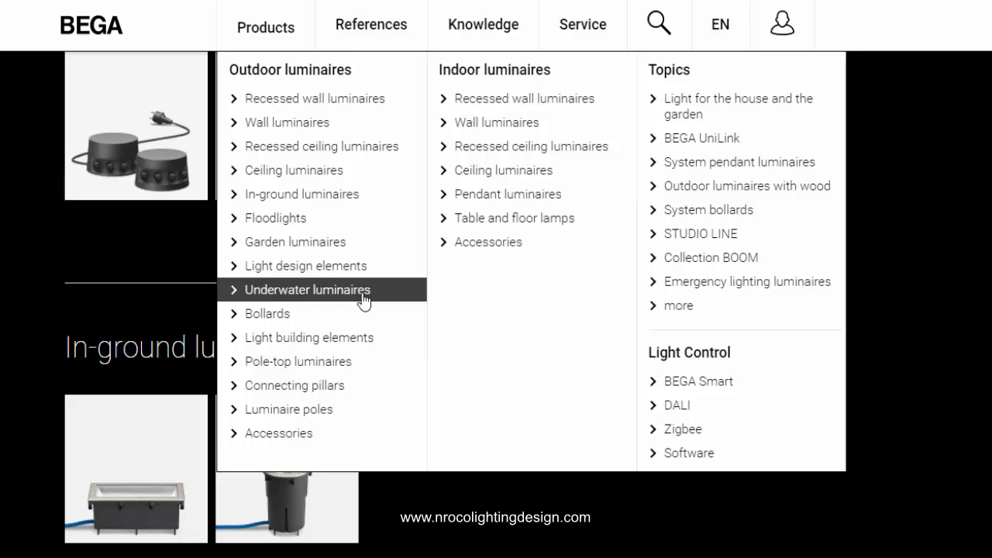
mouse_move(368, 301)
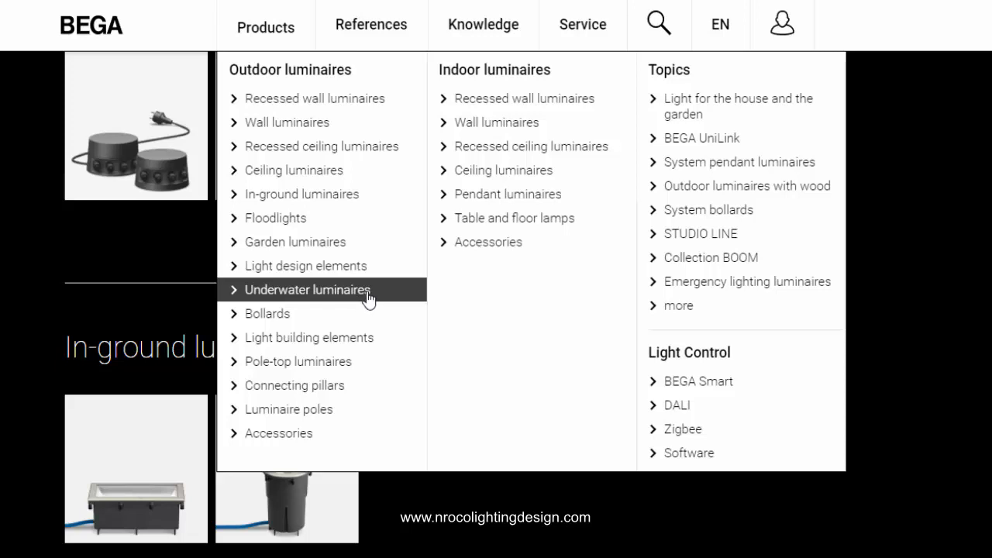
mouse_move(476, 236)
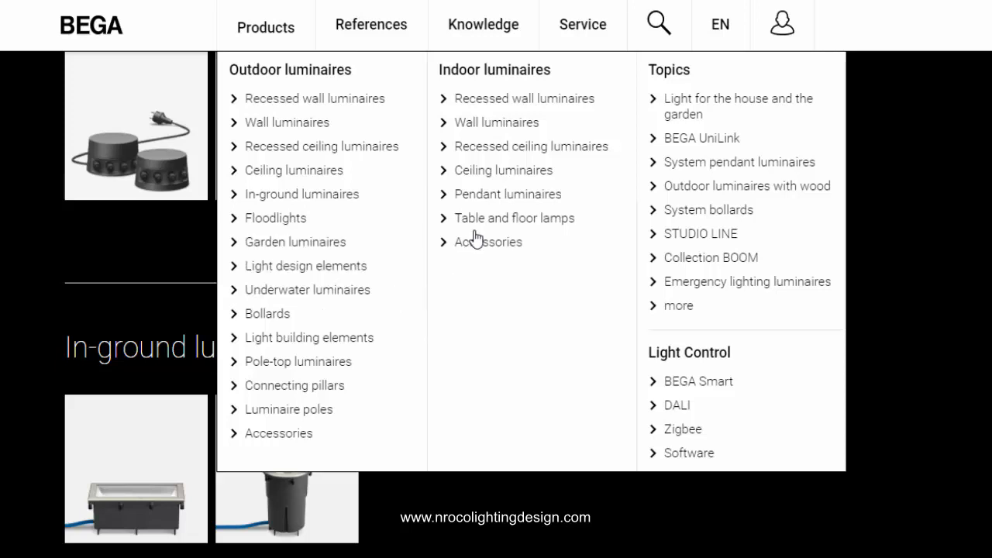
mouse_move(380, 289)
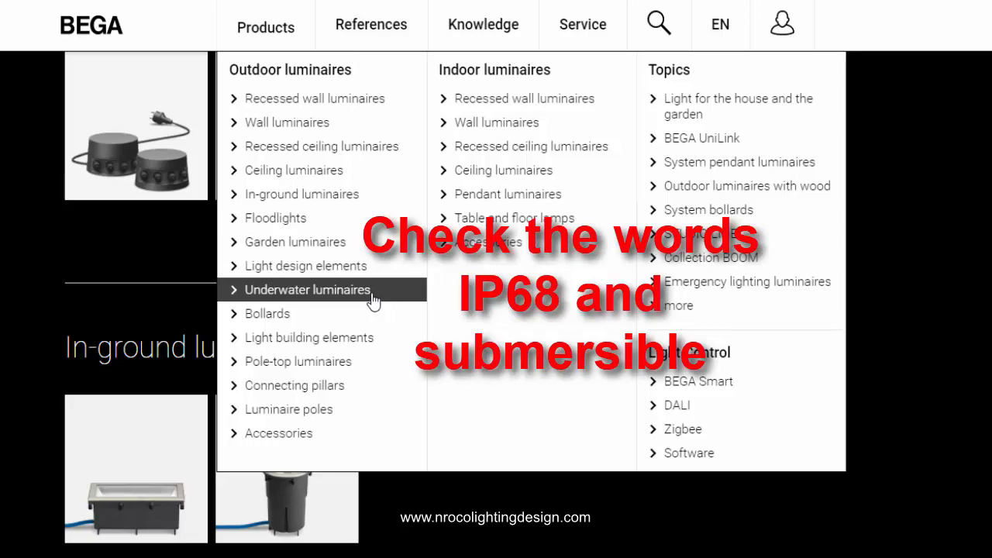
mouse_move(359, 304)
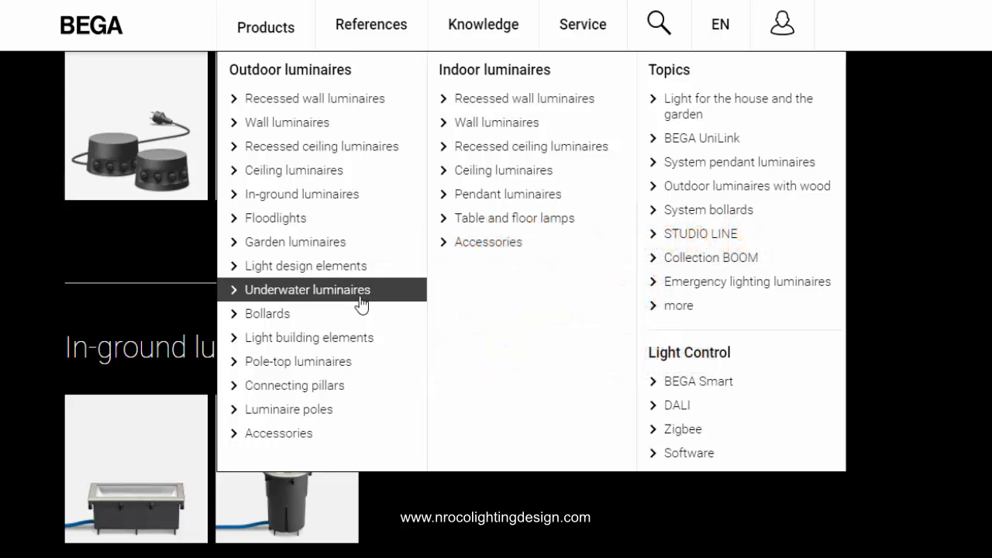
mouse_move(372, 301)
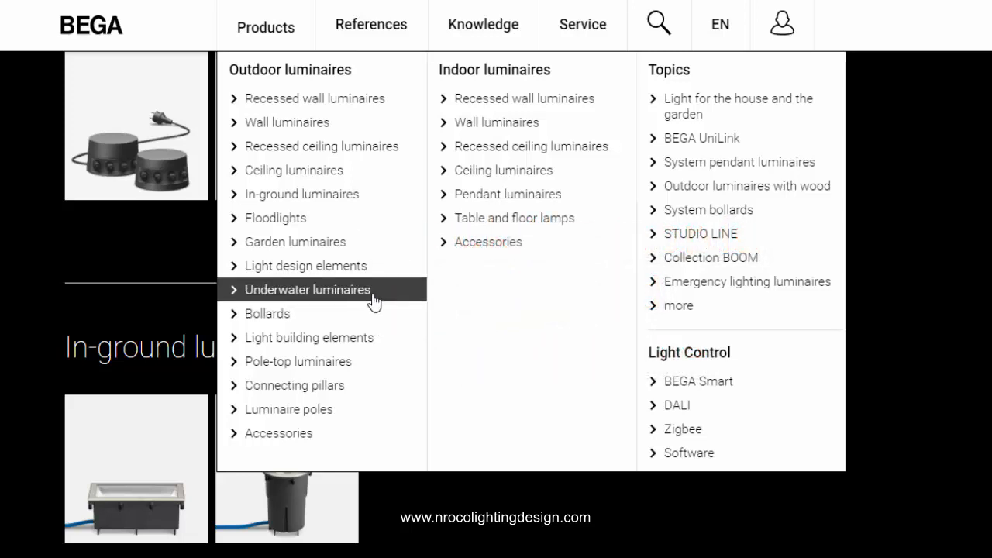
mouse_move(384, 295)
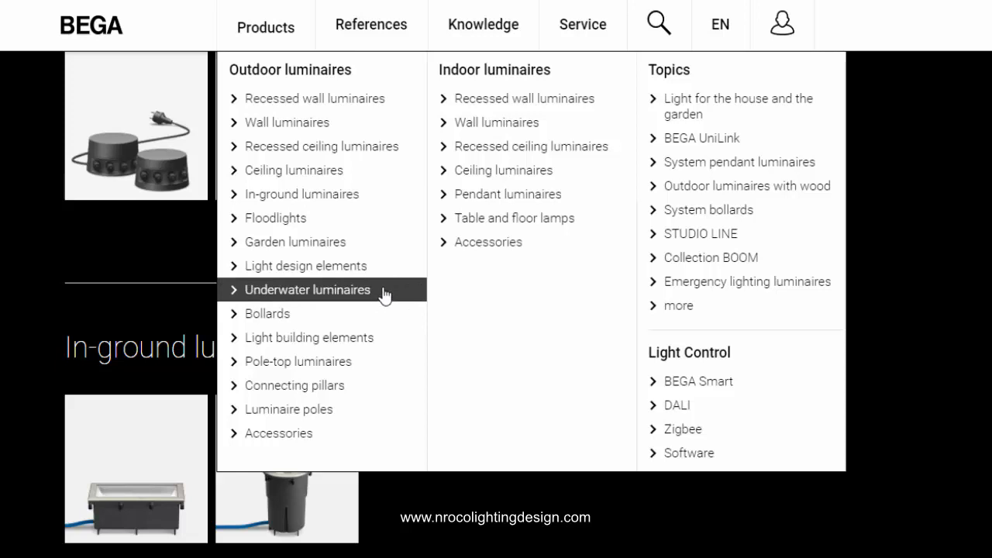
mouse_move(374, 293)
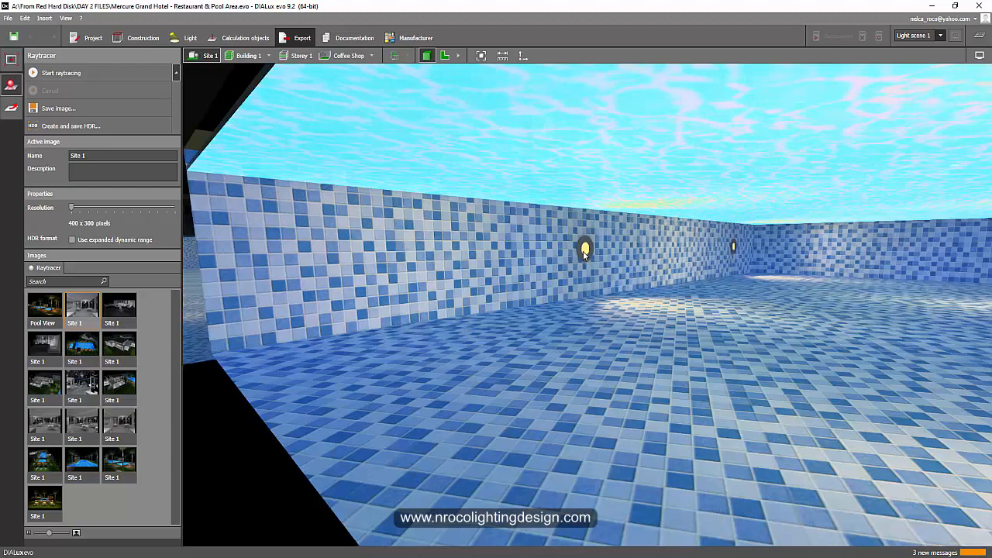
View the BEGA luminaire in the Luminaire comparison window, then close it.
left_click(190, 37)
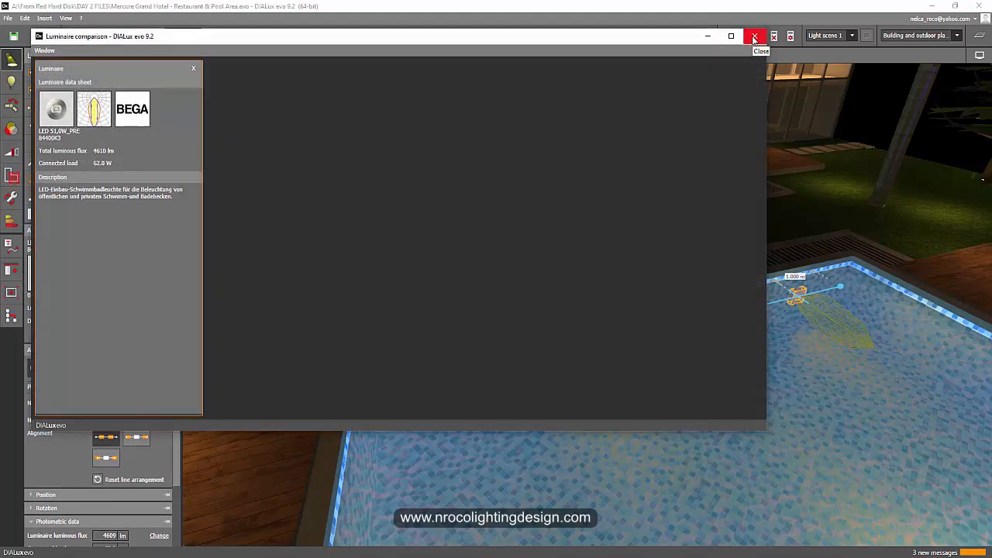
left_click(753, 36)
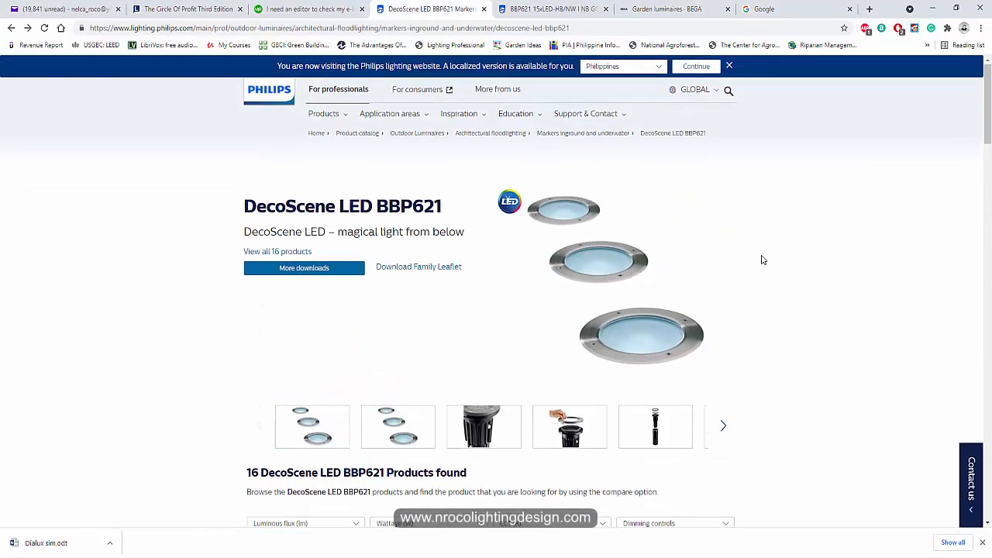
Return to the Philips DecoScene LED BBP621 in-ground and underwater product page tab.
left_click(665, 8)
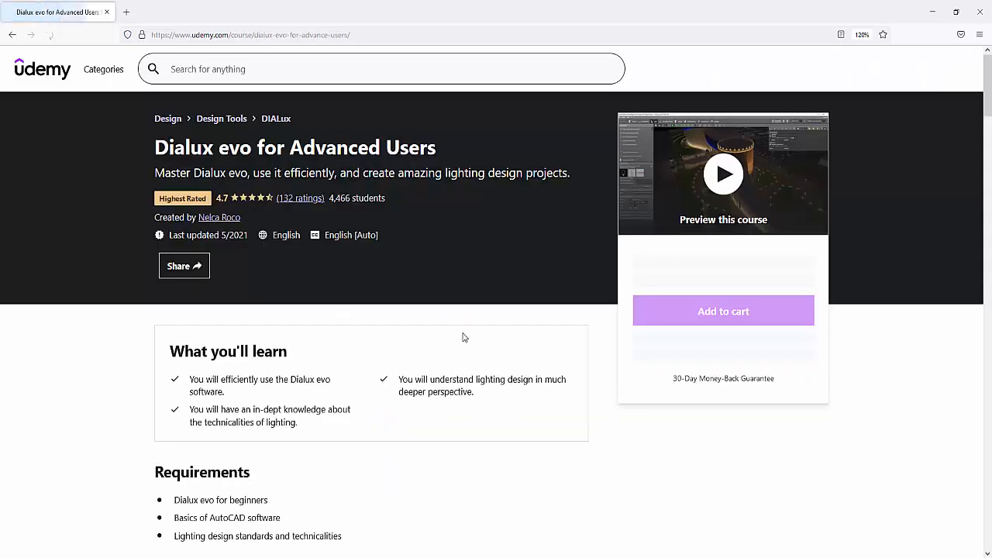
Scroll the Dialux evo for Advanced Users course page down to its Description.
scroll("down", 3)
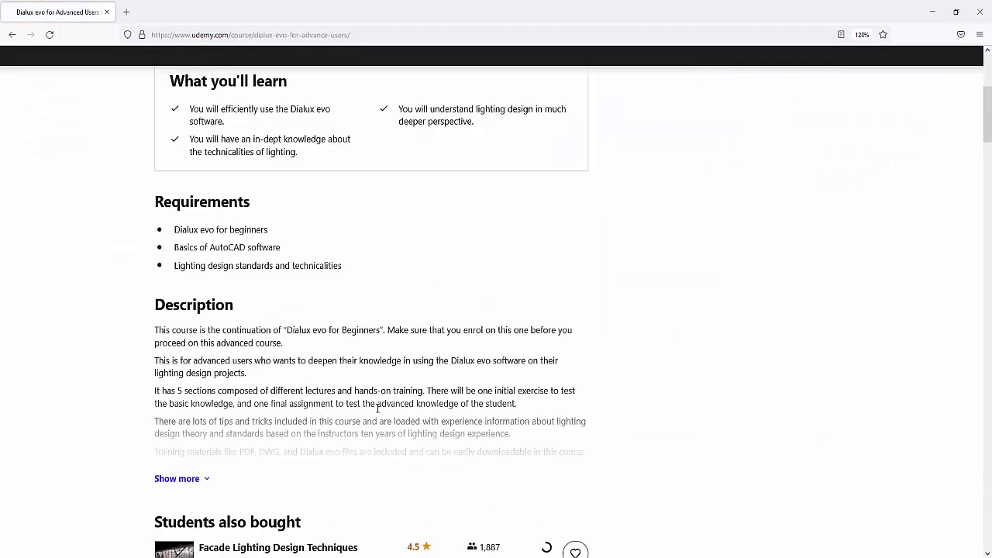